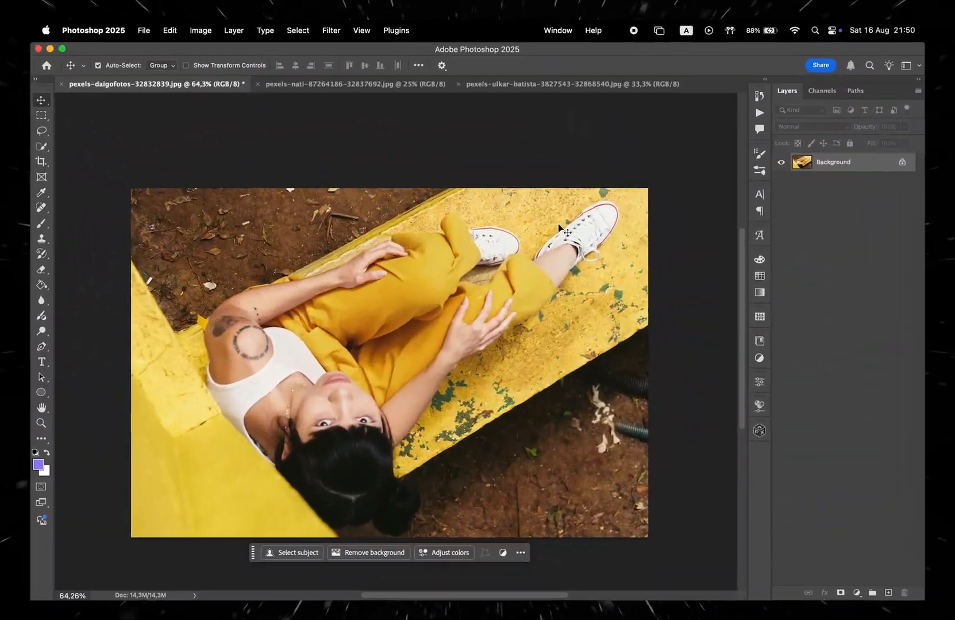
Create a new 1080 × 1350 px document with the sRGB colour profile
click(353, 84)
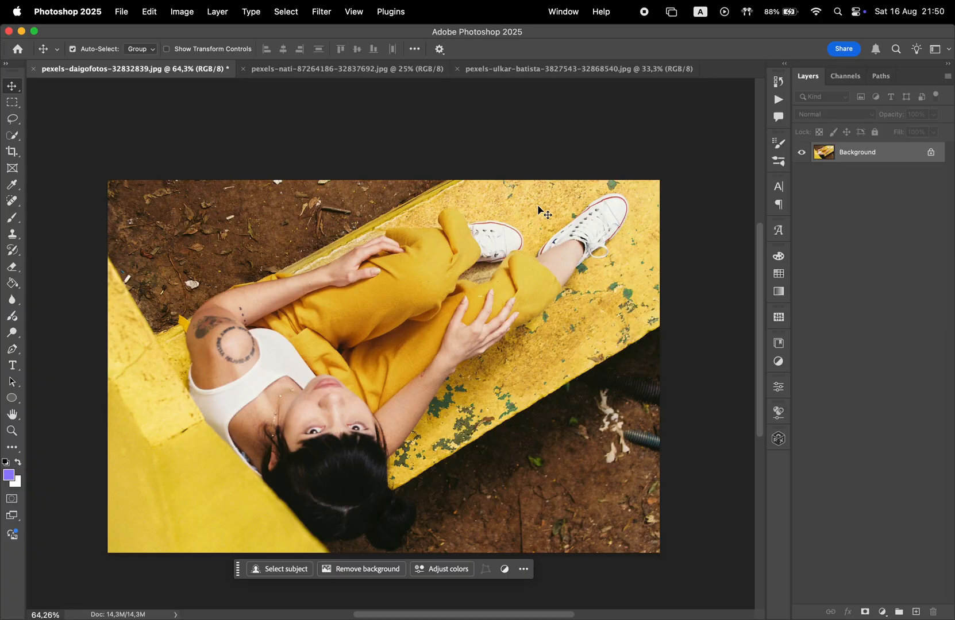
click(121, 11)
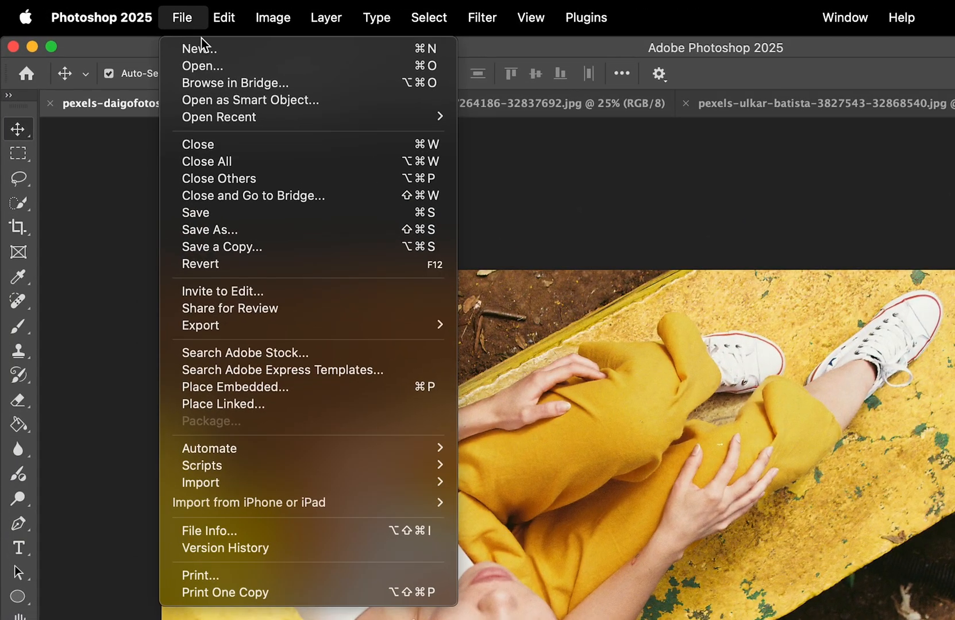
click(200, 48)
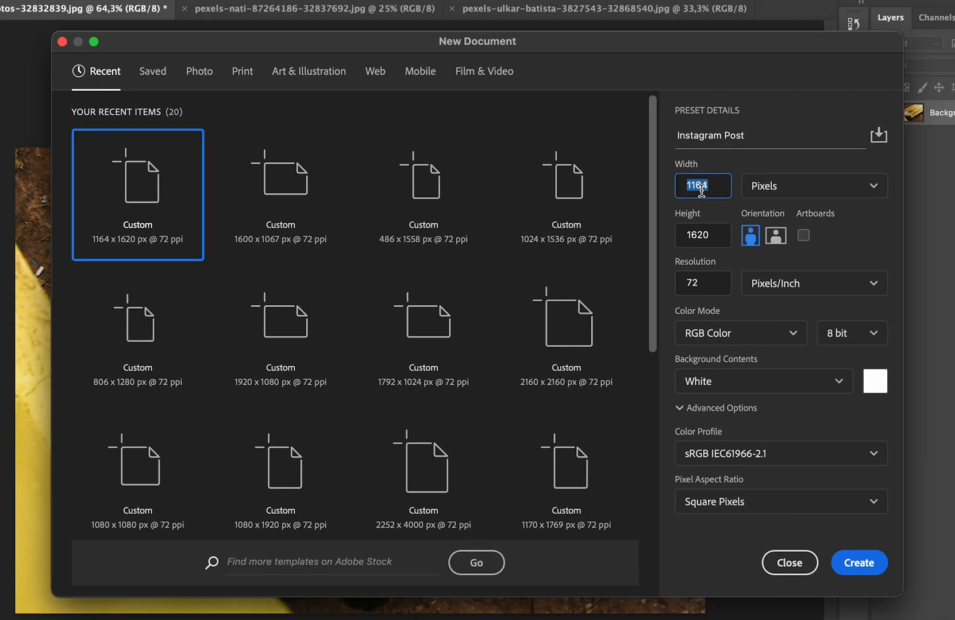
text(1080)
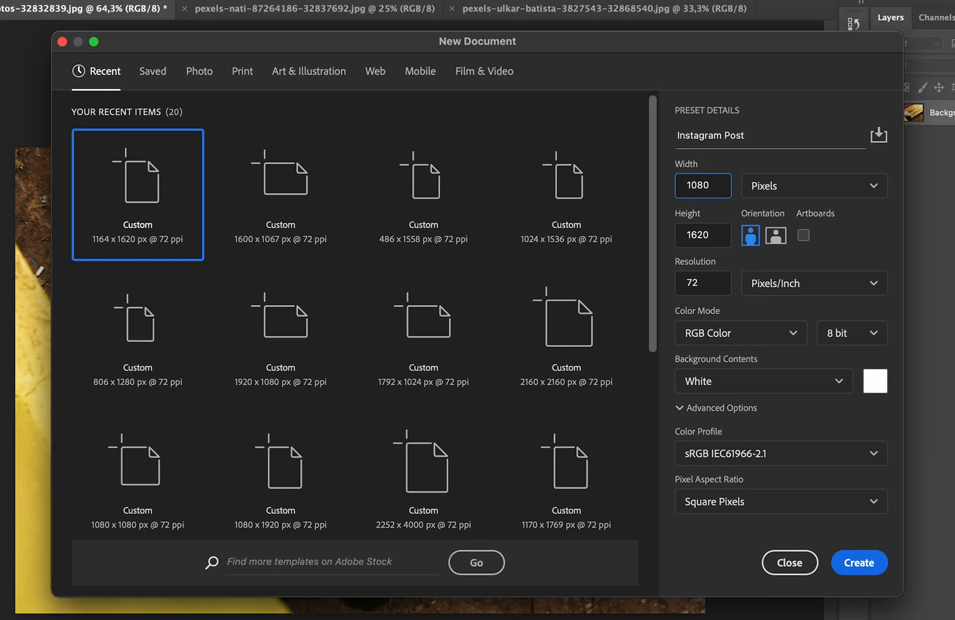
text(135)
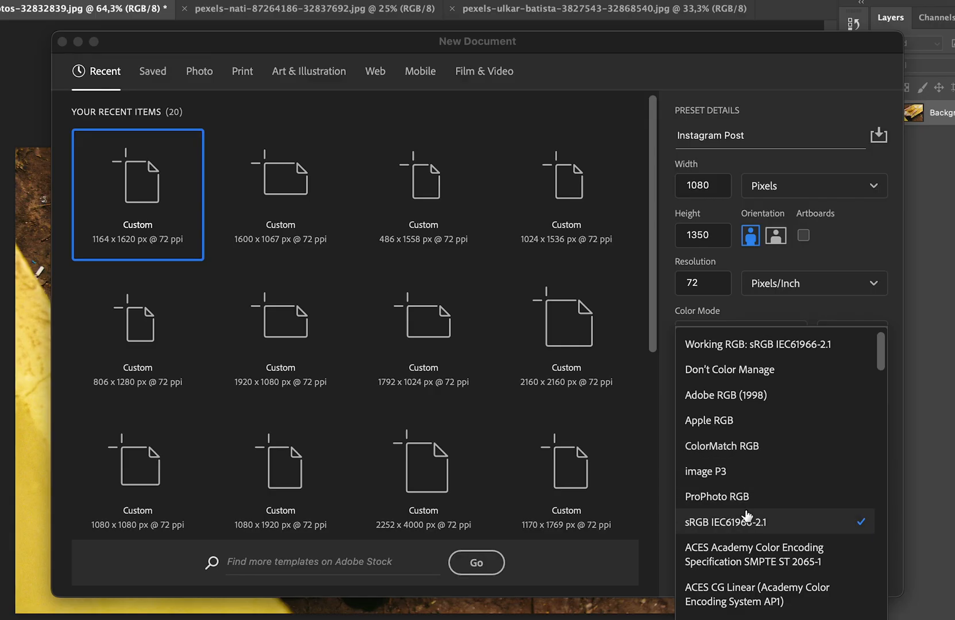
click(724, 522)
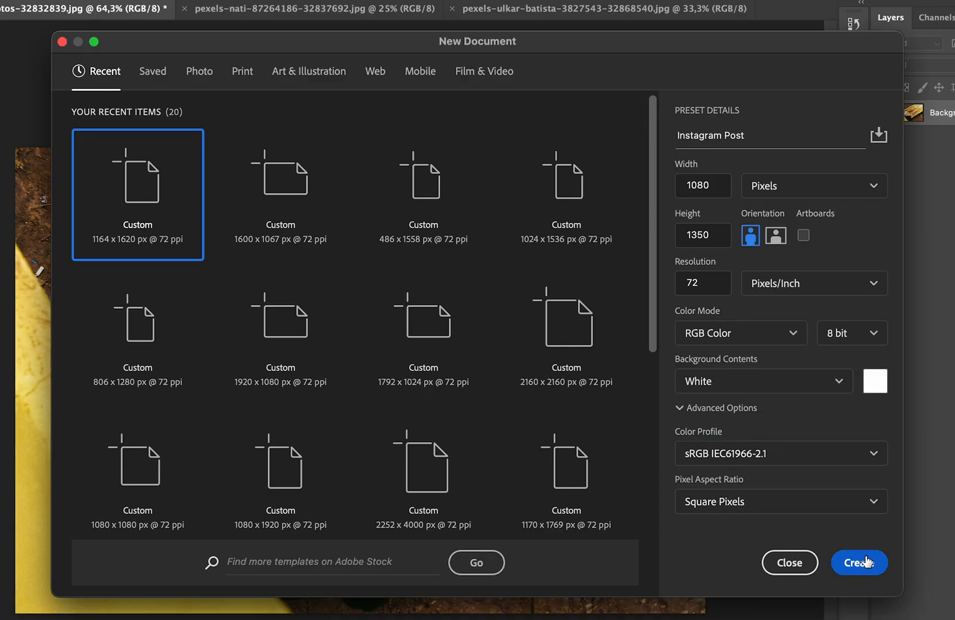
click(859, 563)
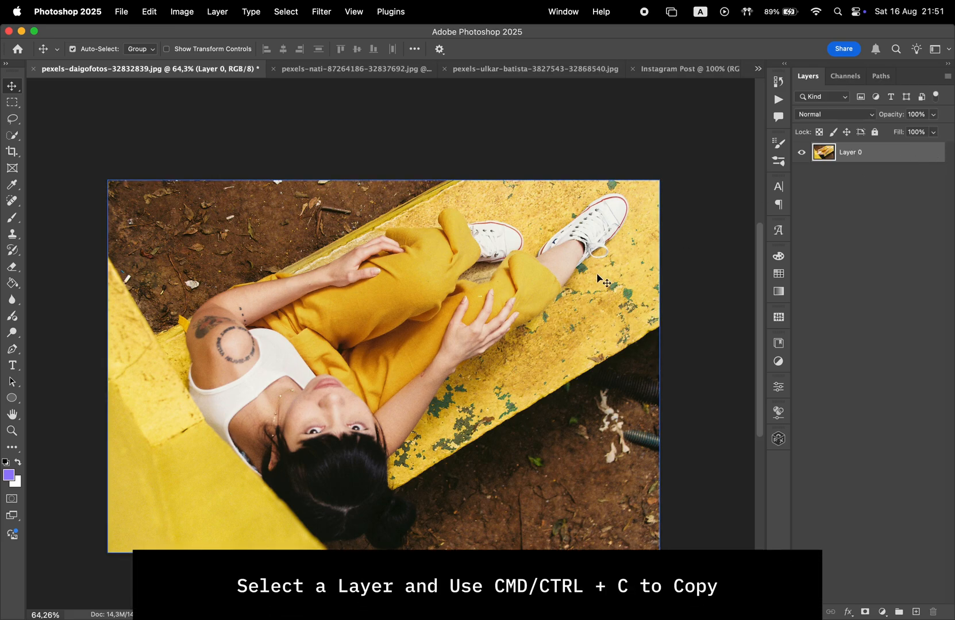
Paste the woman photo and a yellow wall photo into the Instagram Post as layers
click(689, 69)
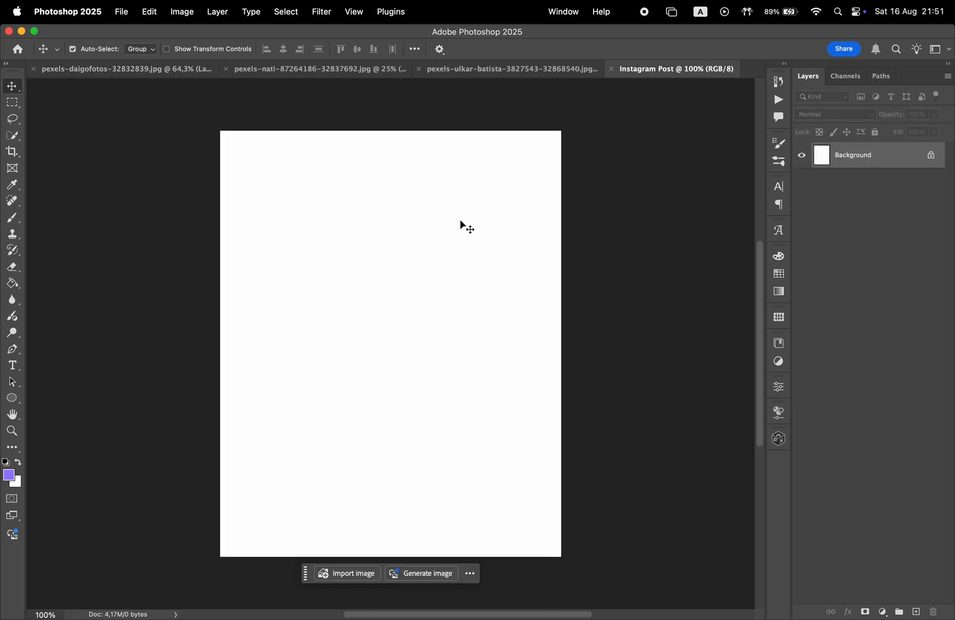
key(cmd+v)
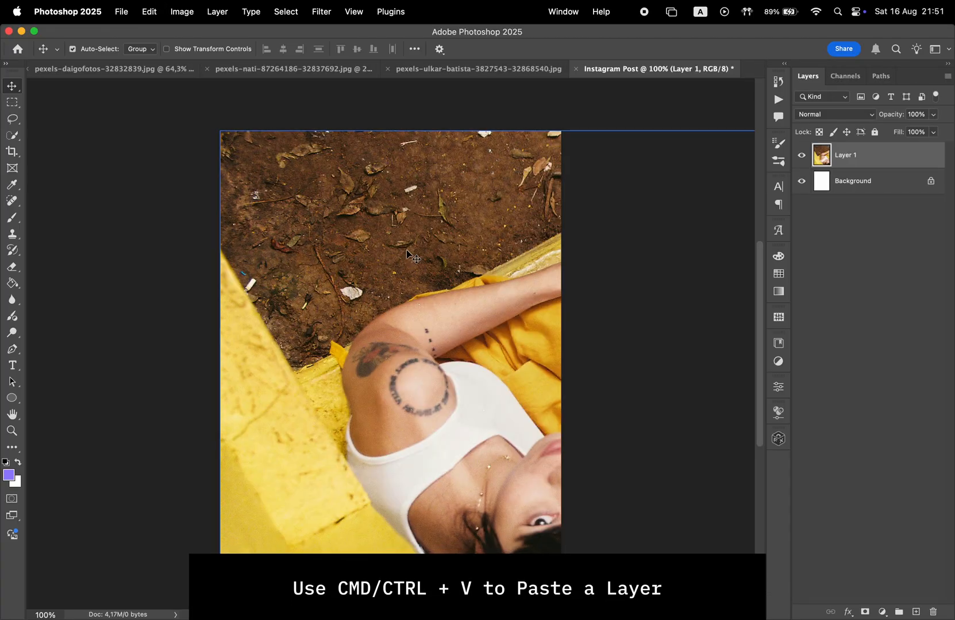
key(cmd+v)
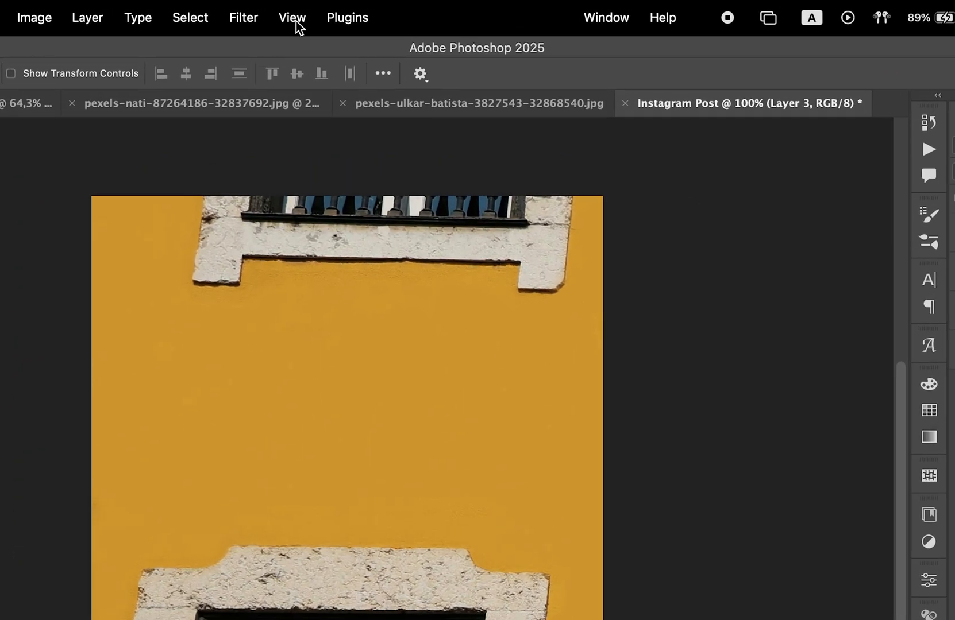
Apply a New Guide Layout with column guides turned off
click(291, 18)
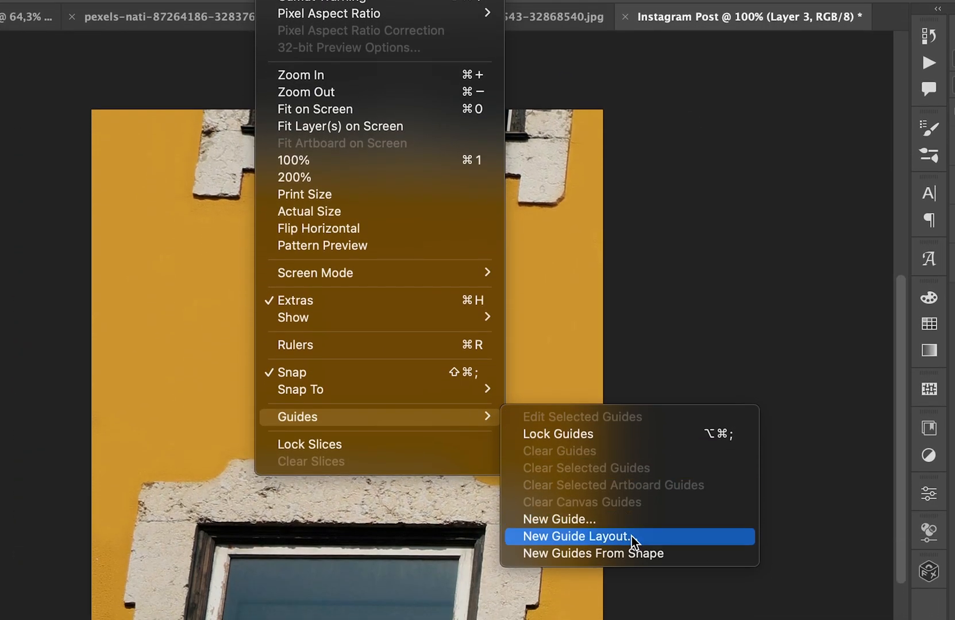
click(575, 537)
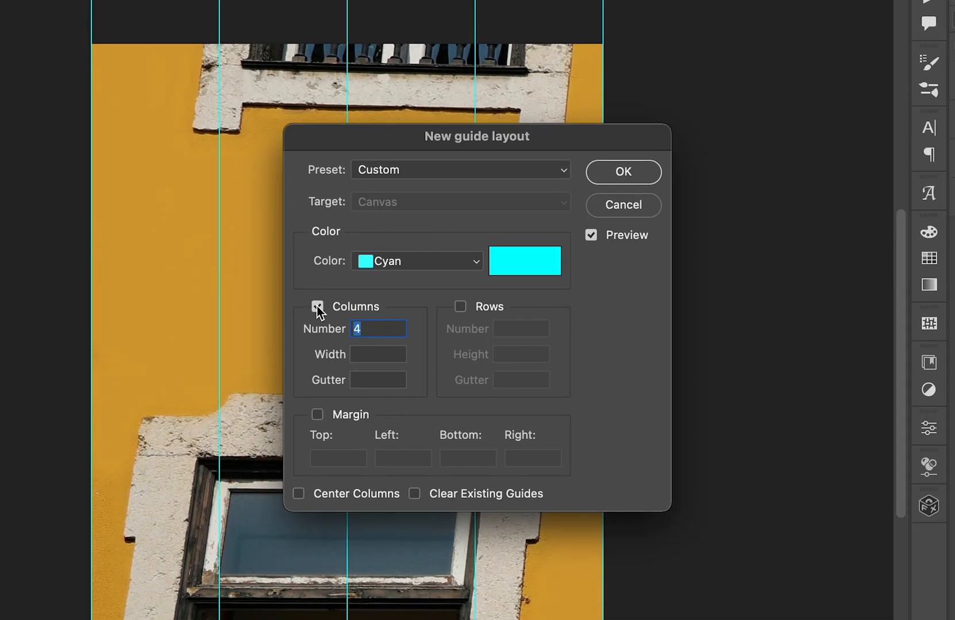
click(460, 306)
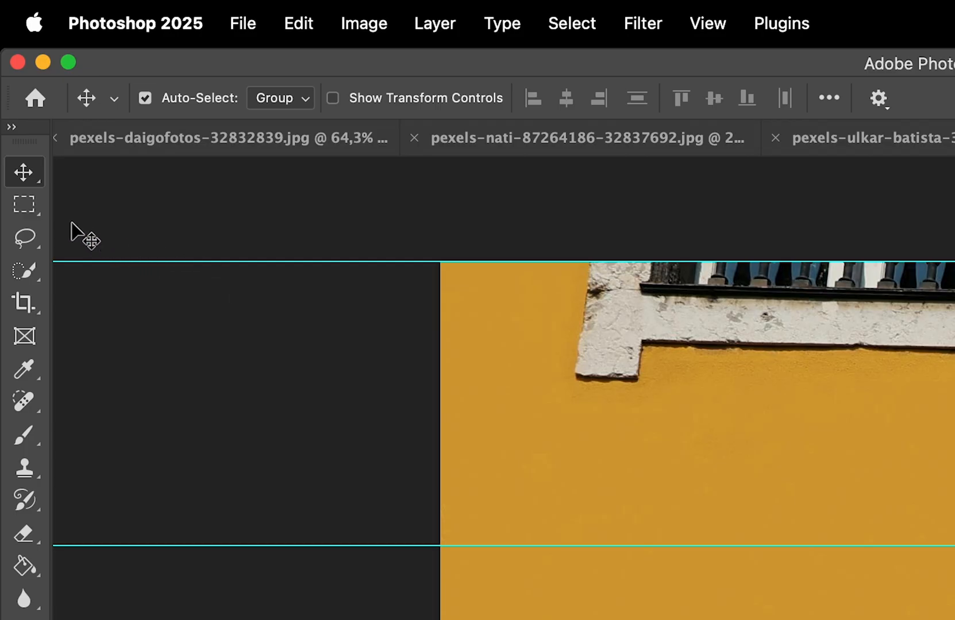
Mask the building layer to the top row and select the bottom row for the woman
click(25, 203)
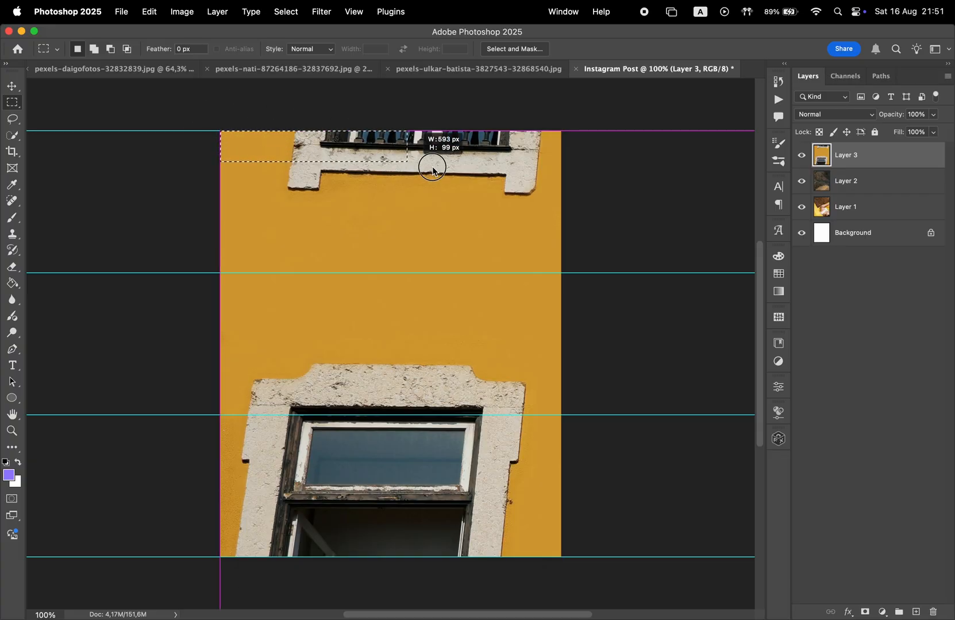
drag(433, 170, 560, 280)
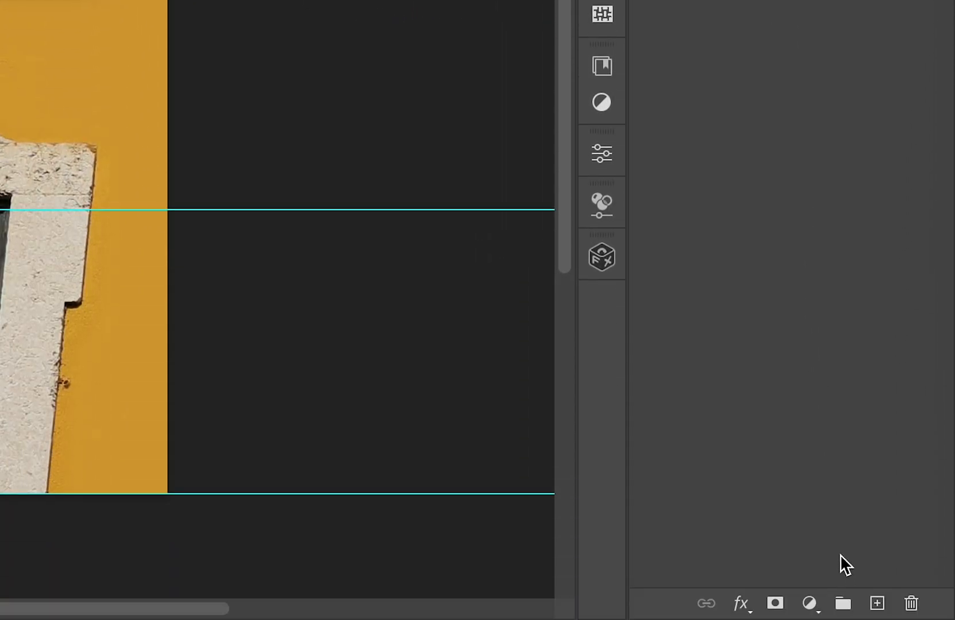
click(774, 604)
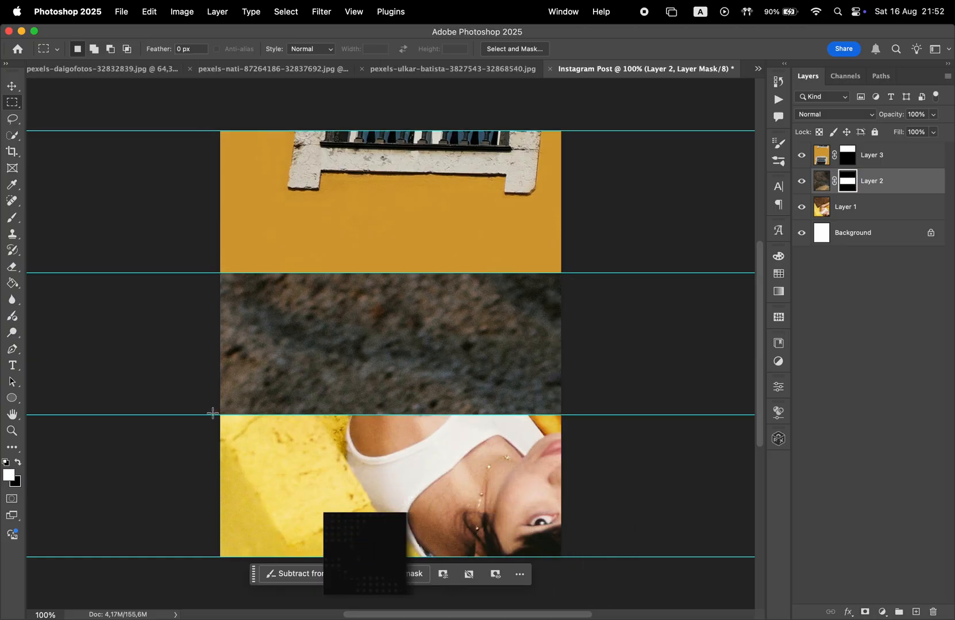
drag(220, 417, 561, 560)
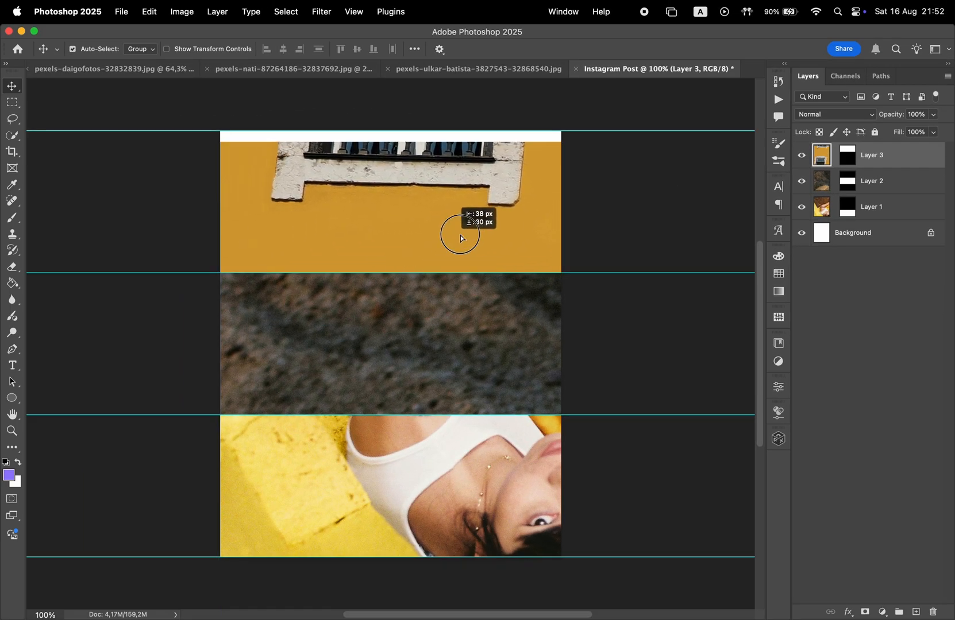
Drag the wall photo up and left so a window fills the top band
drag(459, 236, 421, 196)
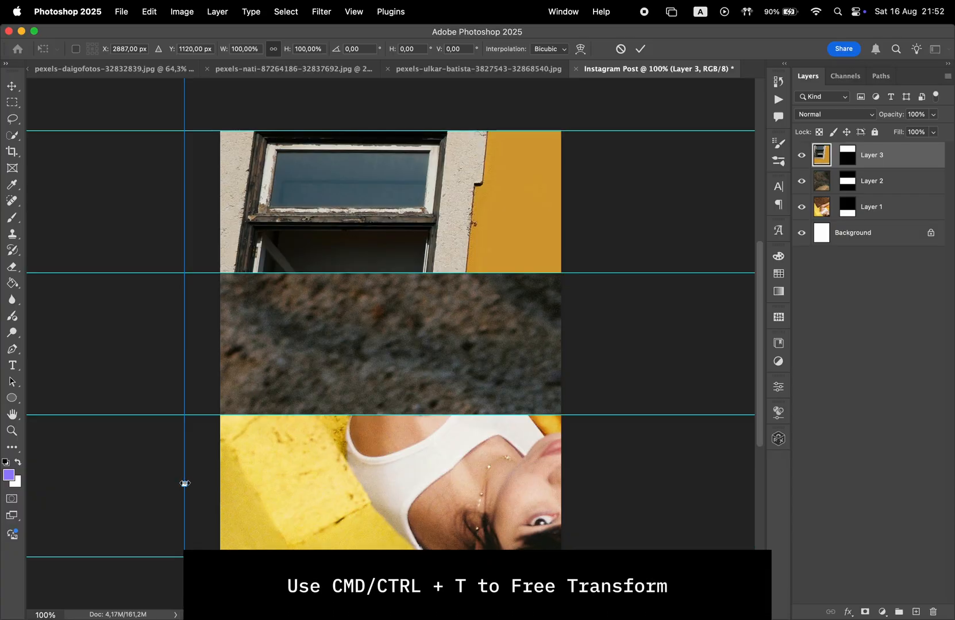
Start resizing the building photo to fit the top row
click(242, 49)
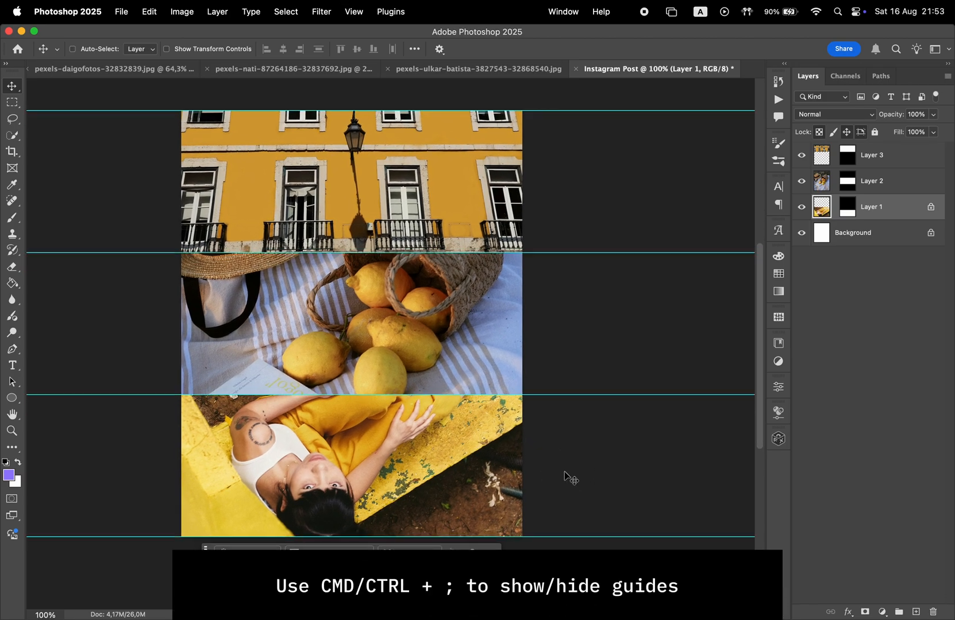
Save the post as JPEG 'Instagram Post.jpg' with High quality
click(121, 11)
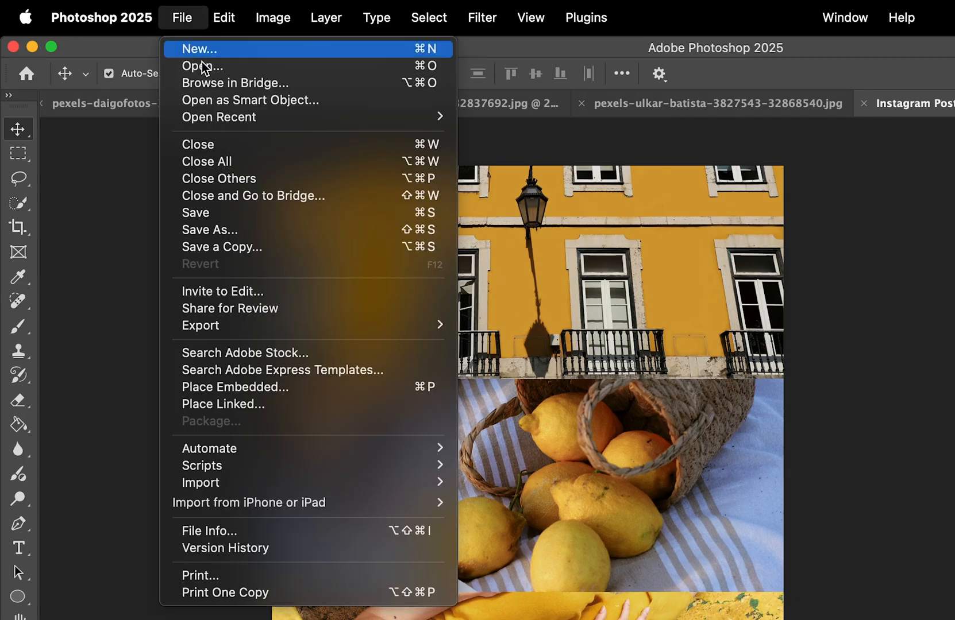
click(210, 229)
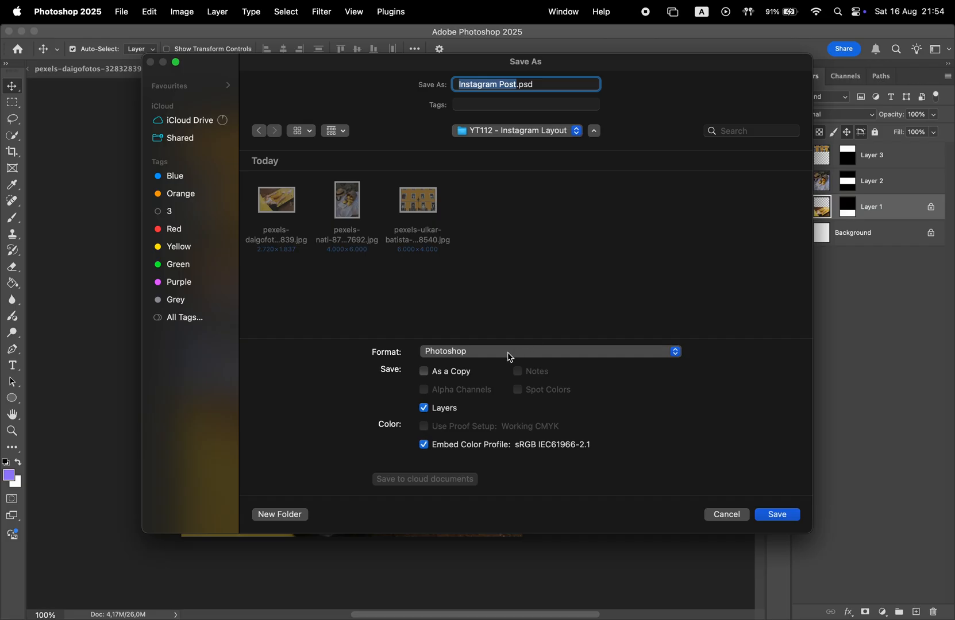
click(548, 352)
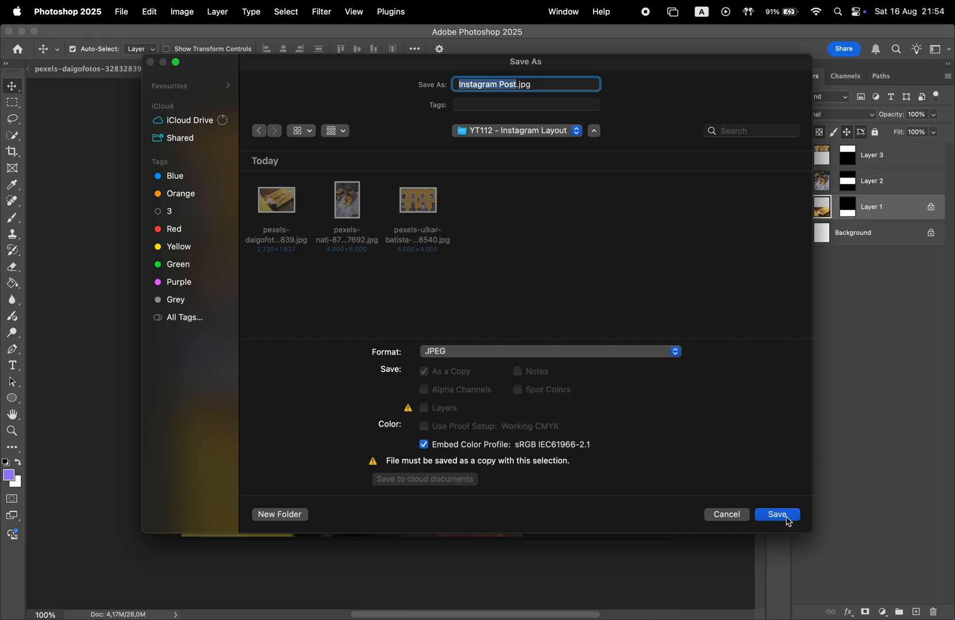
click(776, 515)
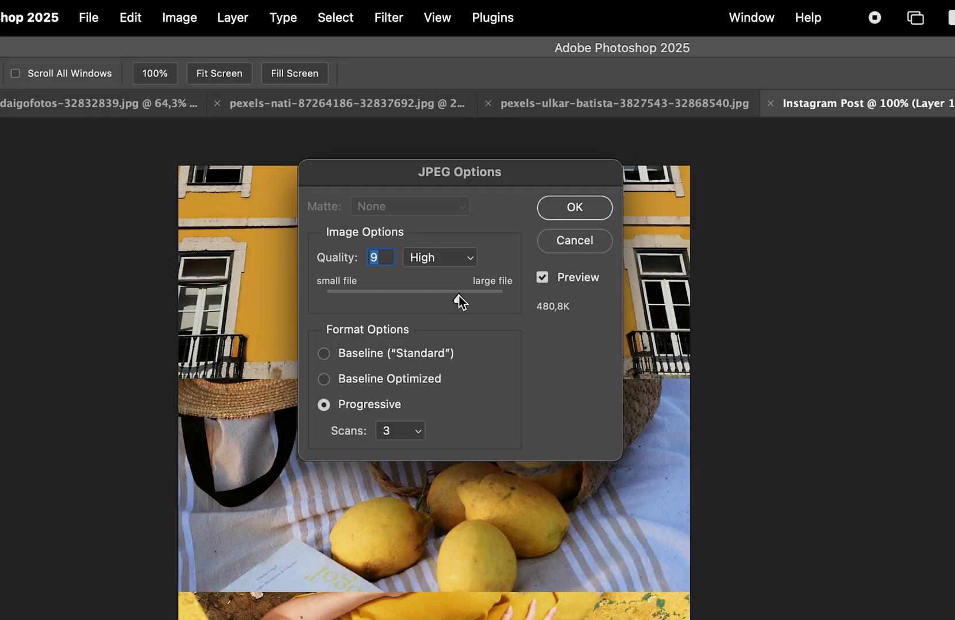
click(572, 208)
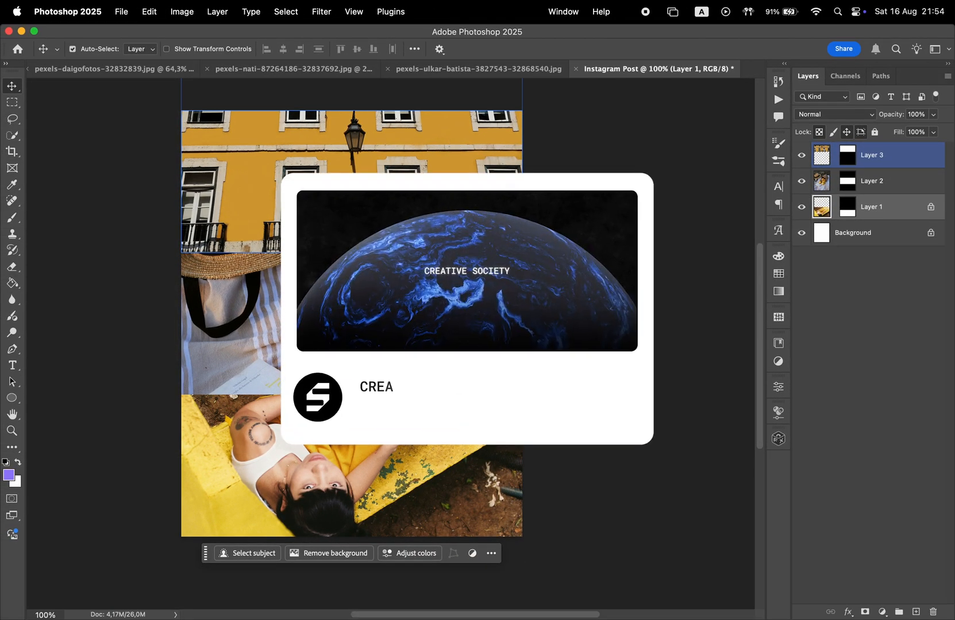